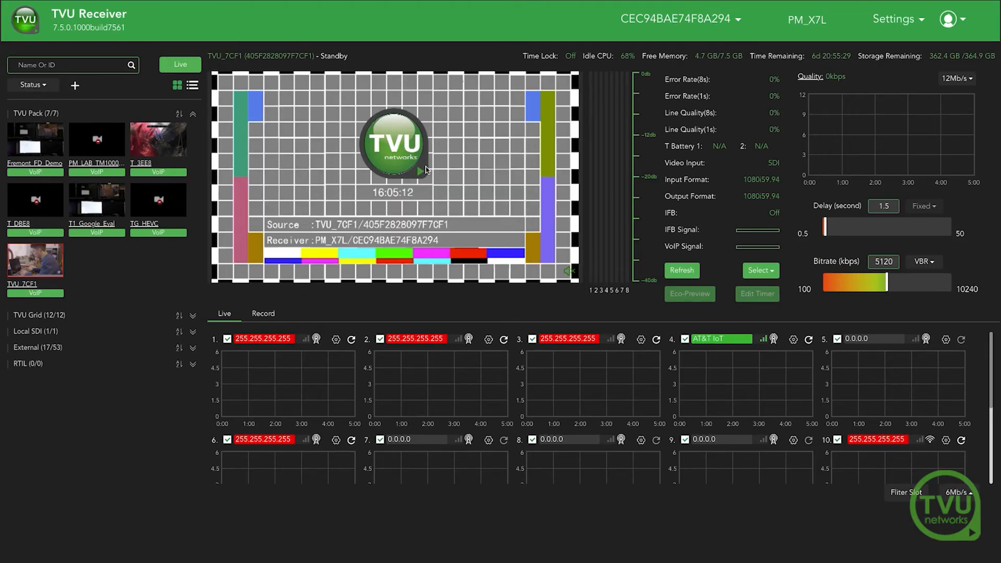
# Show the receiver's Settings menu with its configuration options
pyautogui.click(894, 18)
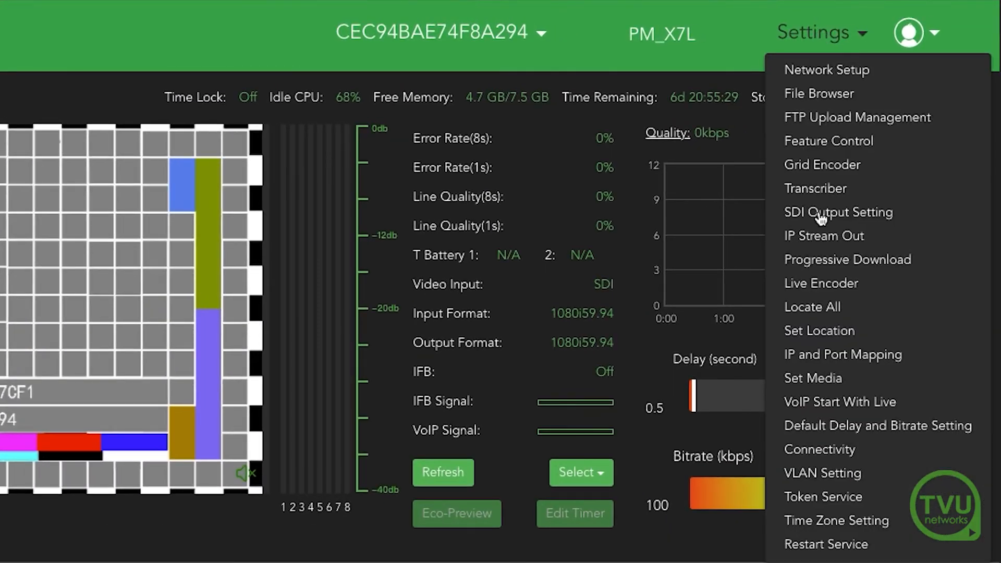
pyautogui.moveTo(822, 473)
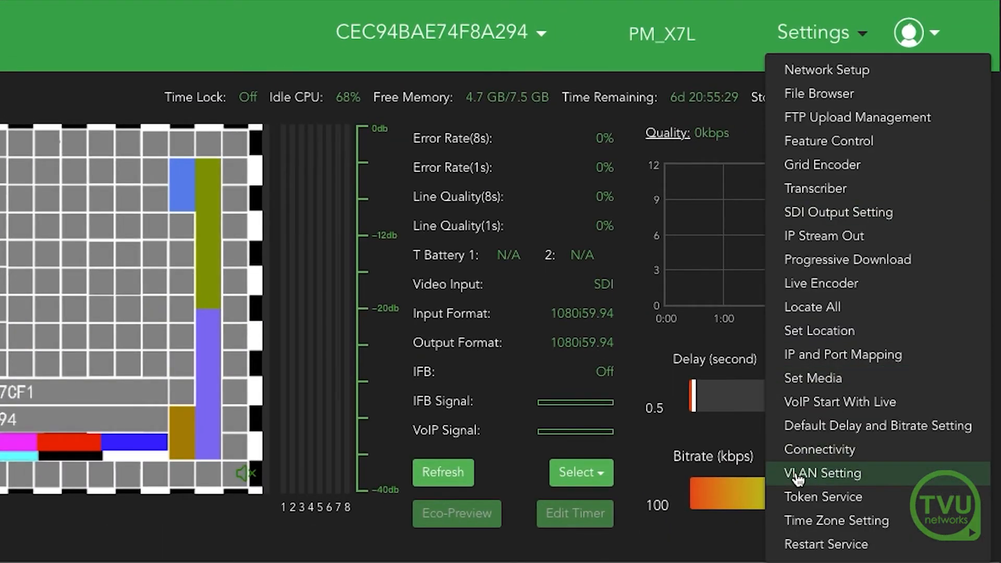
# In VLAN Setting, select the LAN2 interface to view its DHCP network details
pyautogui.click(823, 473)
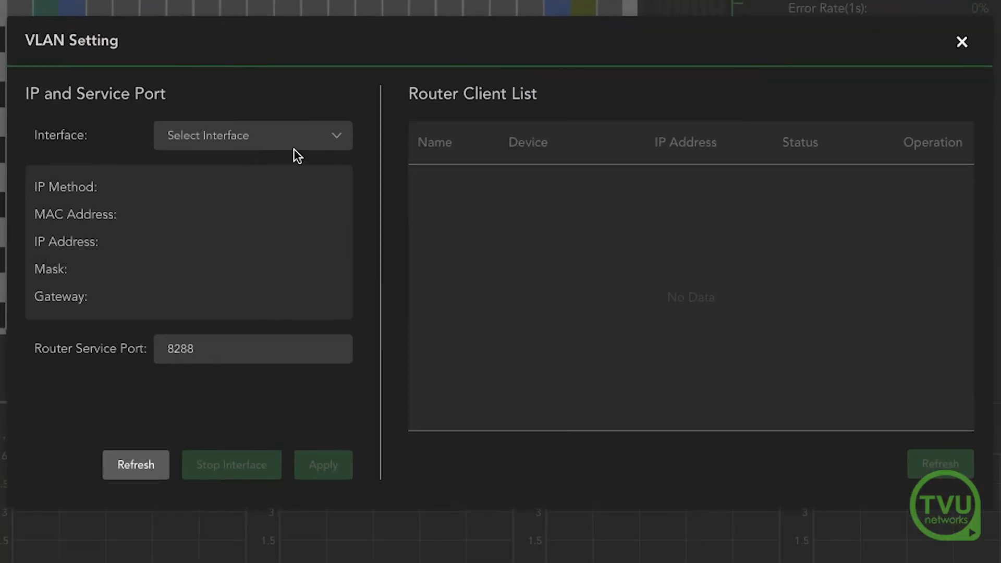
pyautogui.click(251, 135)
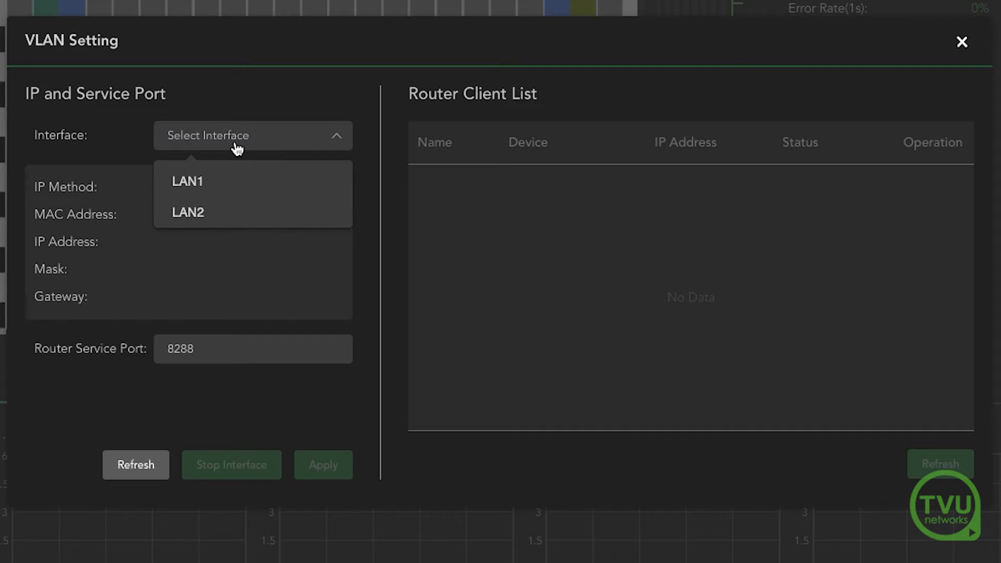
pyautogui.click(188, 212)
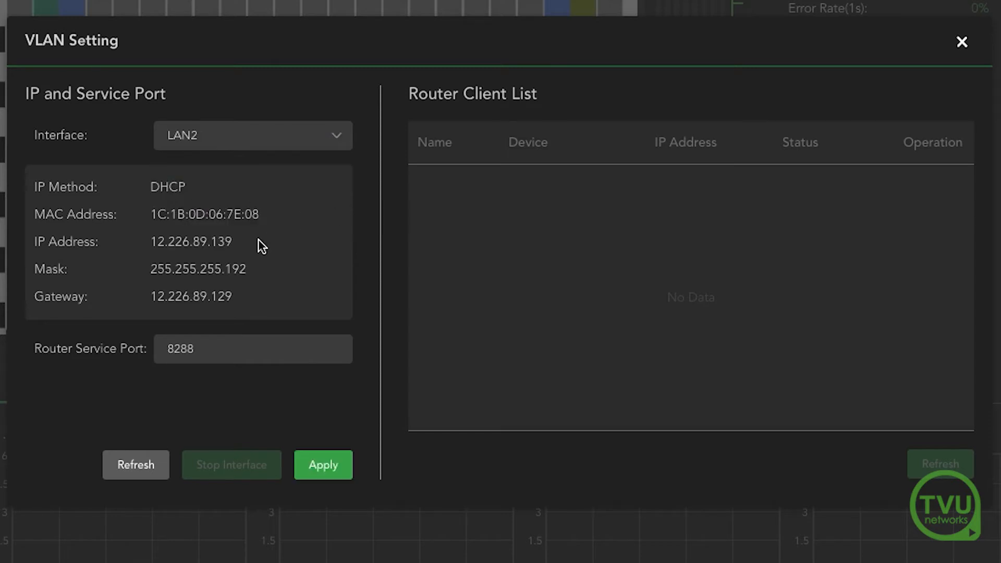
pyautogui.moveTo(262, 248)
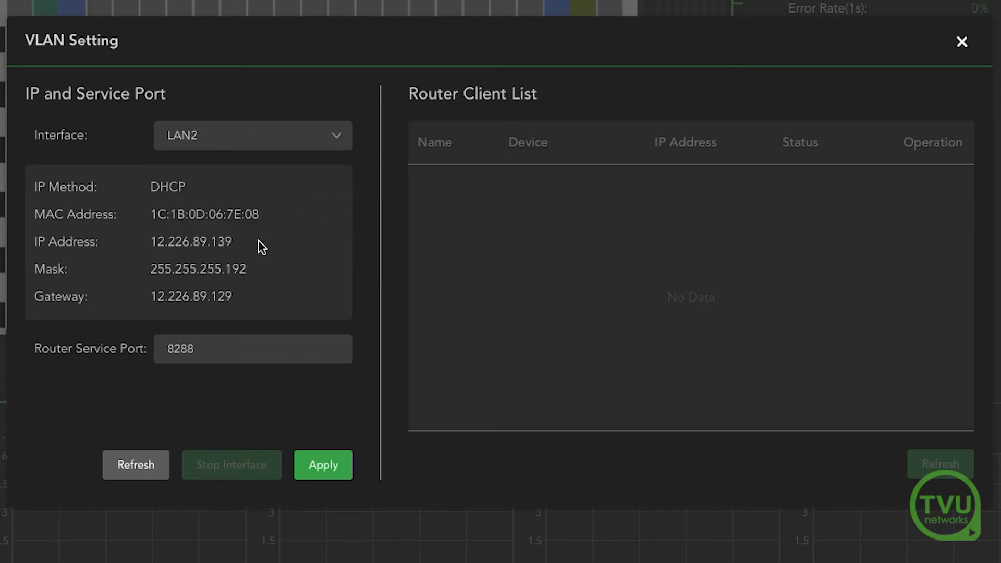
pyautogui.click(252, 135)
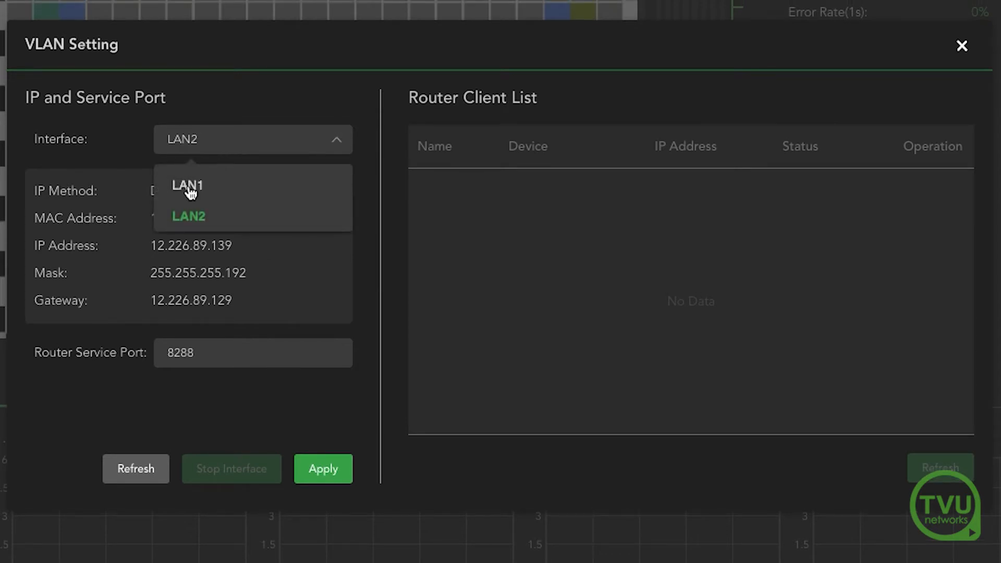
# Apply LAN1 as the VLAN tunnel interface and confirm the dedication alert
pyautogui.click(187, 186)
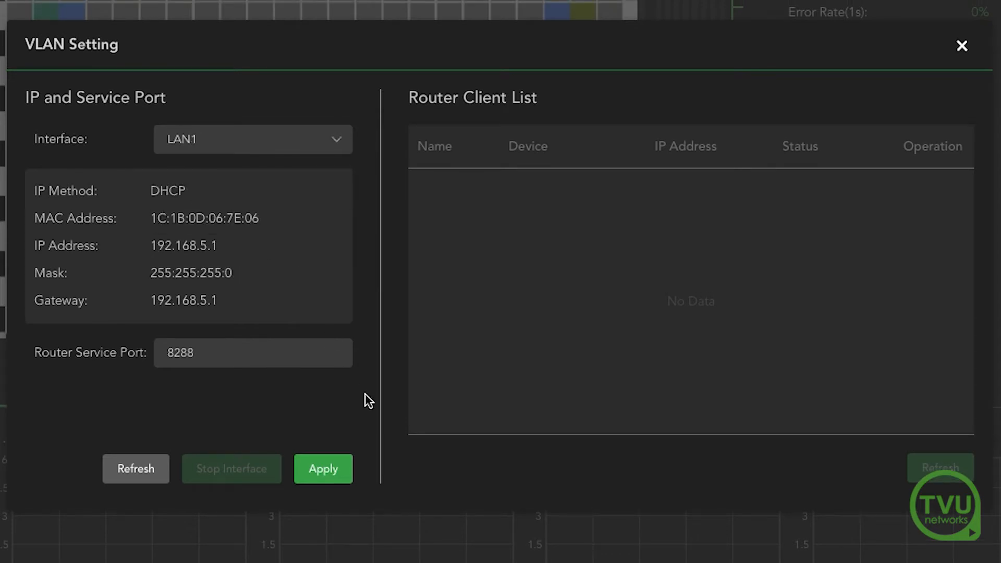
pyautogui.click(322, 469)
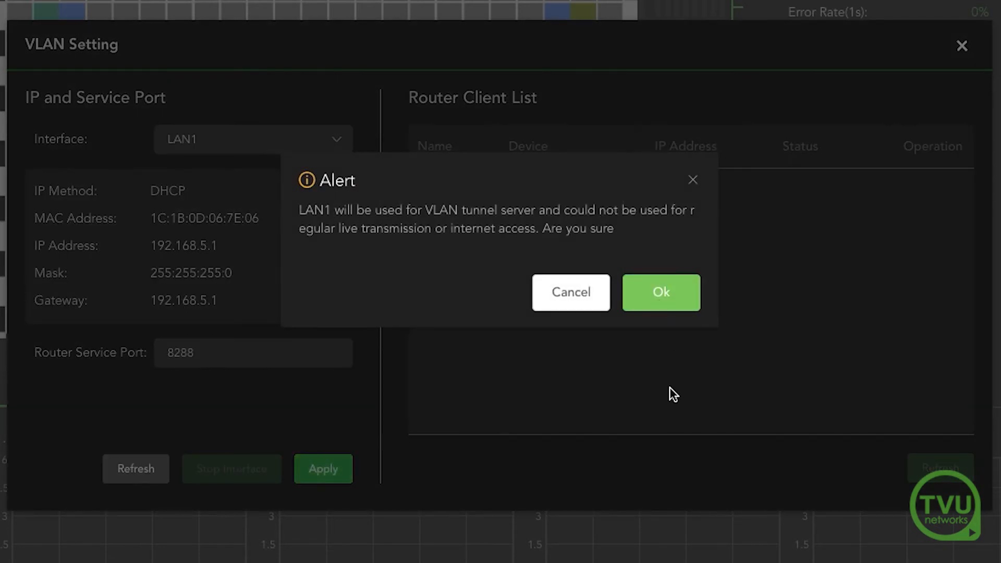
pyautogui.click(661, 292)
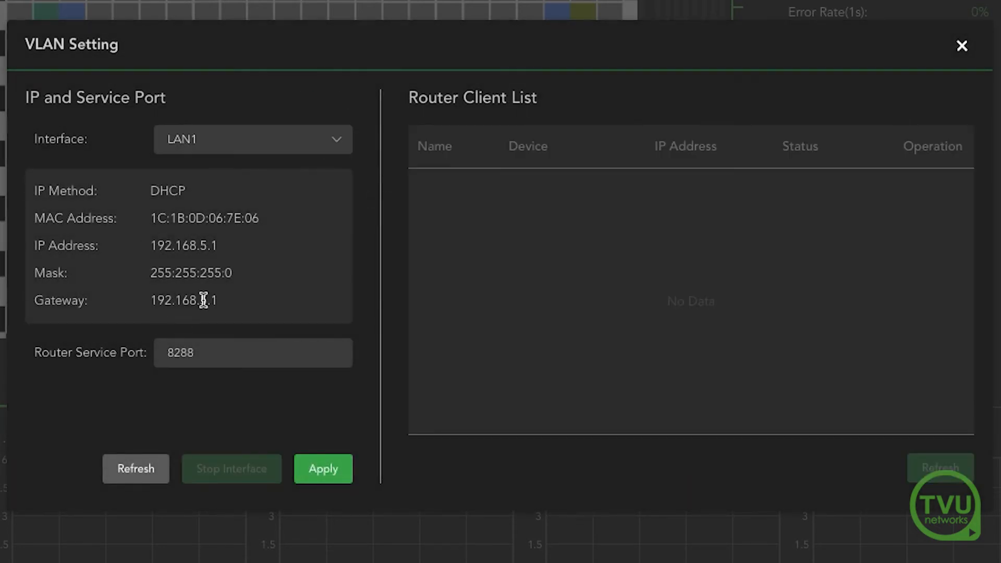
pyautogui.click(323, 469)
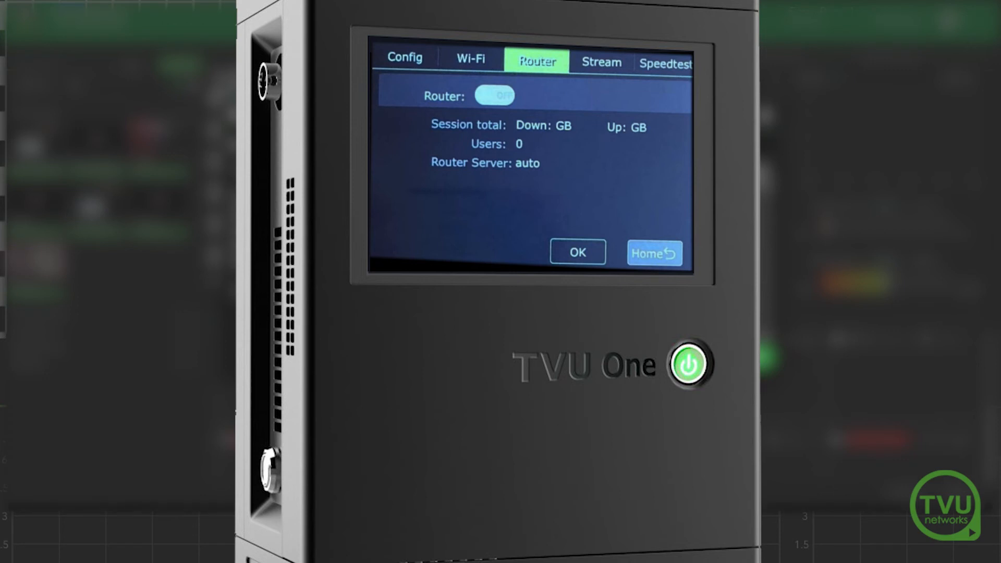
# Switch the Router toggle to ON on the TVU One Router tab
pyautogui.click(495, 96)
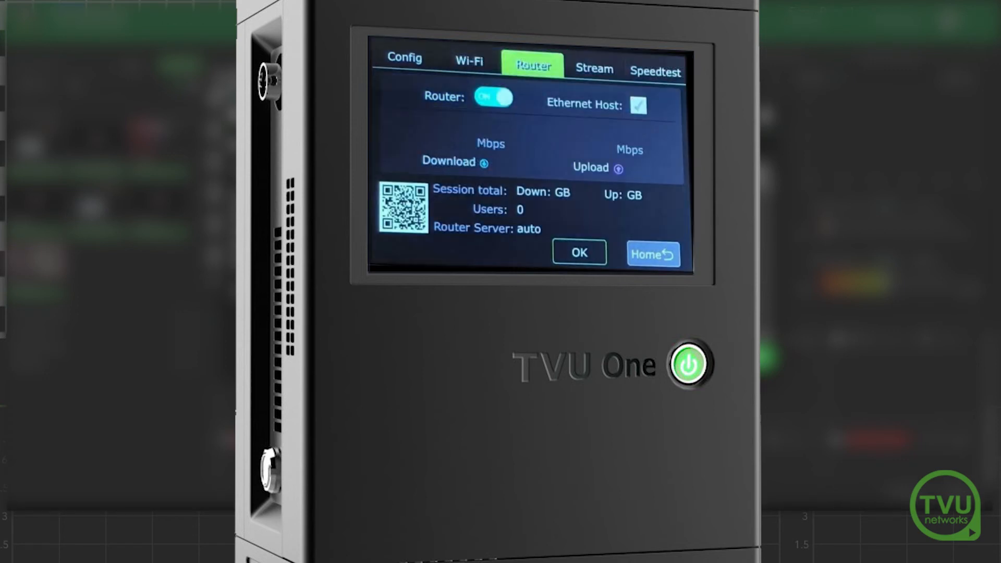